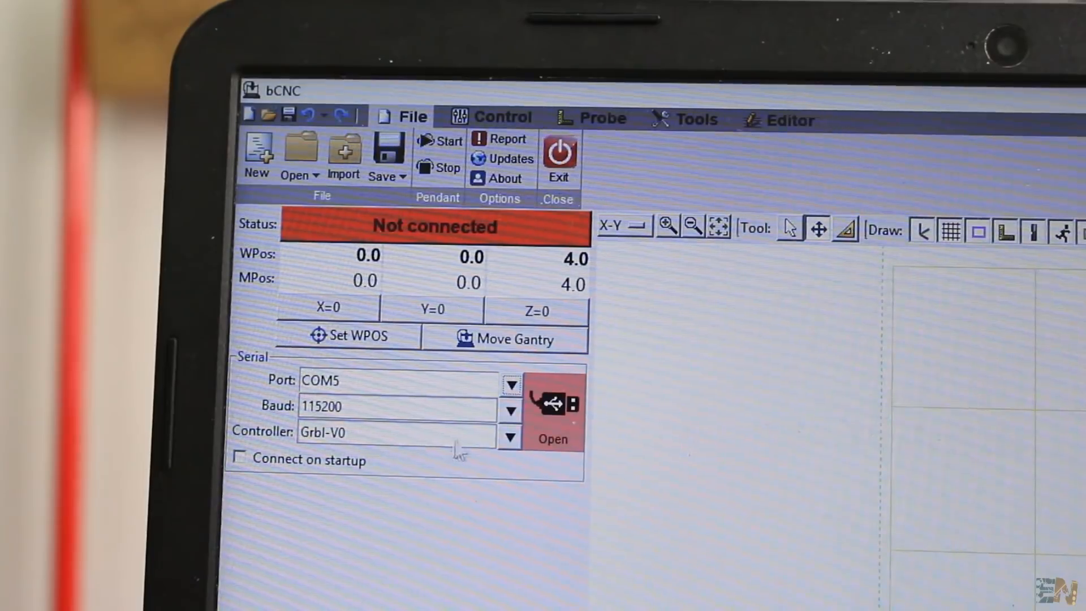
{"action": "mouse_move", "coordinate": [573, 414]}
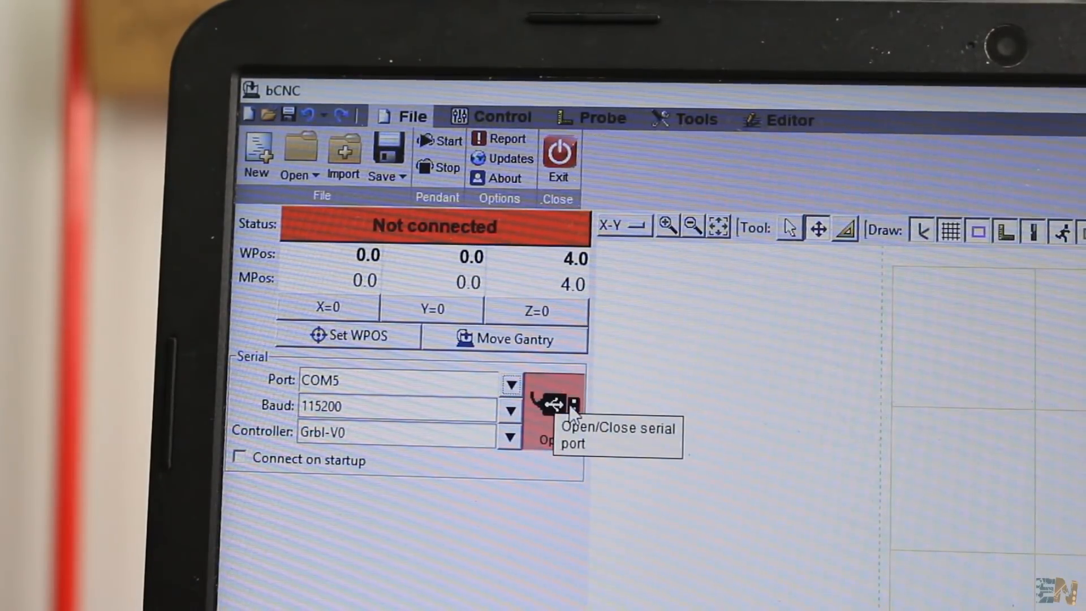
Step: Connect to the CNC over serial port COM5 at 115200 baud
{"action": "left_click", "coordinate": [554, 405]}
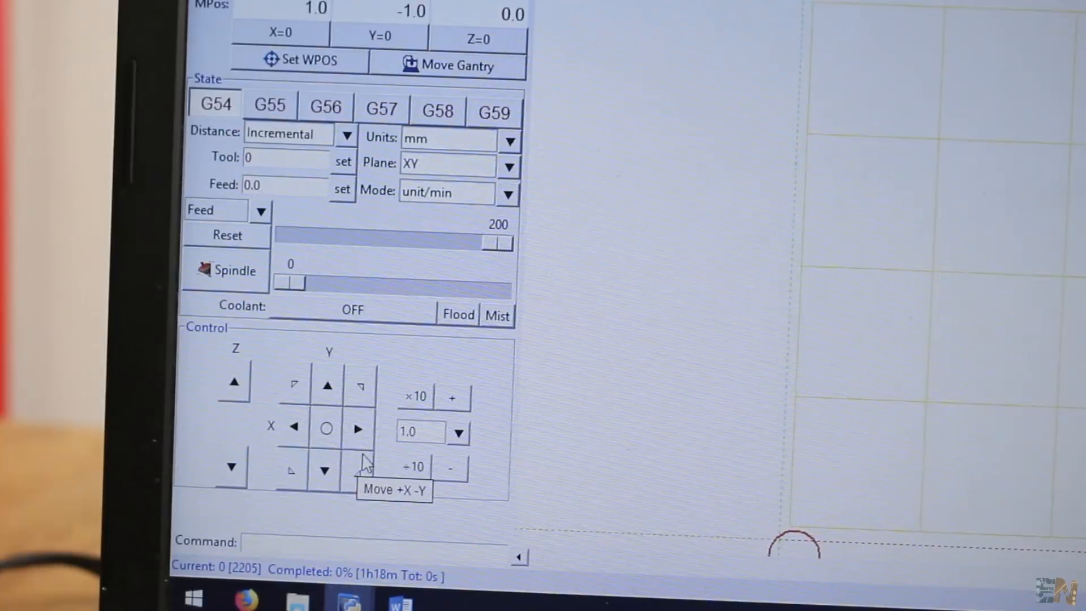
Step: Jog the machine one step toward +X and −Y from the Control panel
{"action": "left_click", "coordinate": [358, 428]}
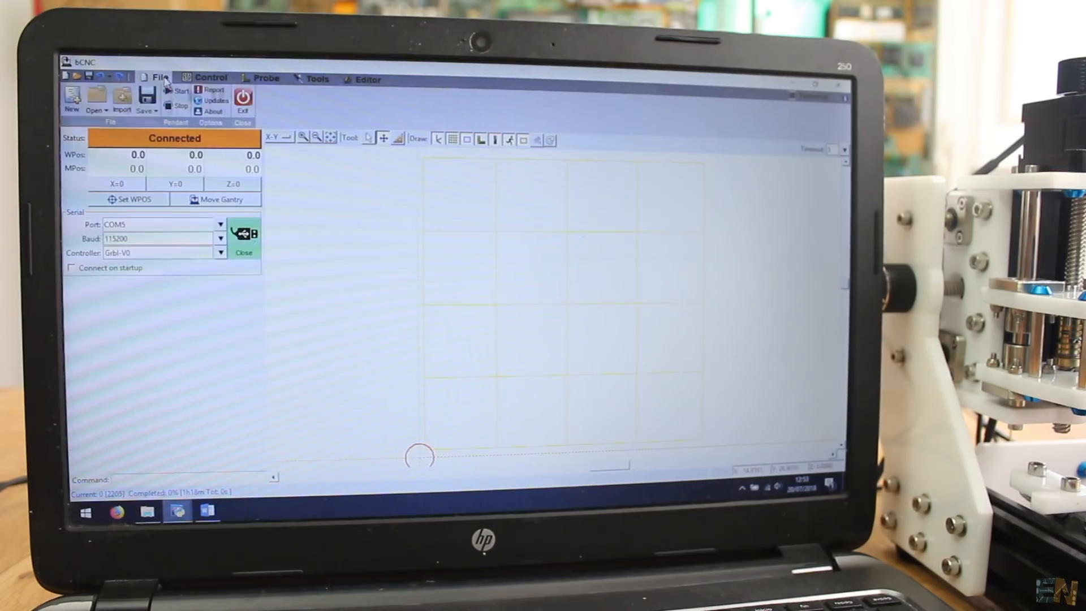
Step: Load the 'test file' PCB G-code from the TESTS folder onto the drawing area
{"action": "left_click", "coordinate": [93, 96]}
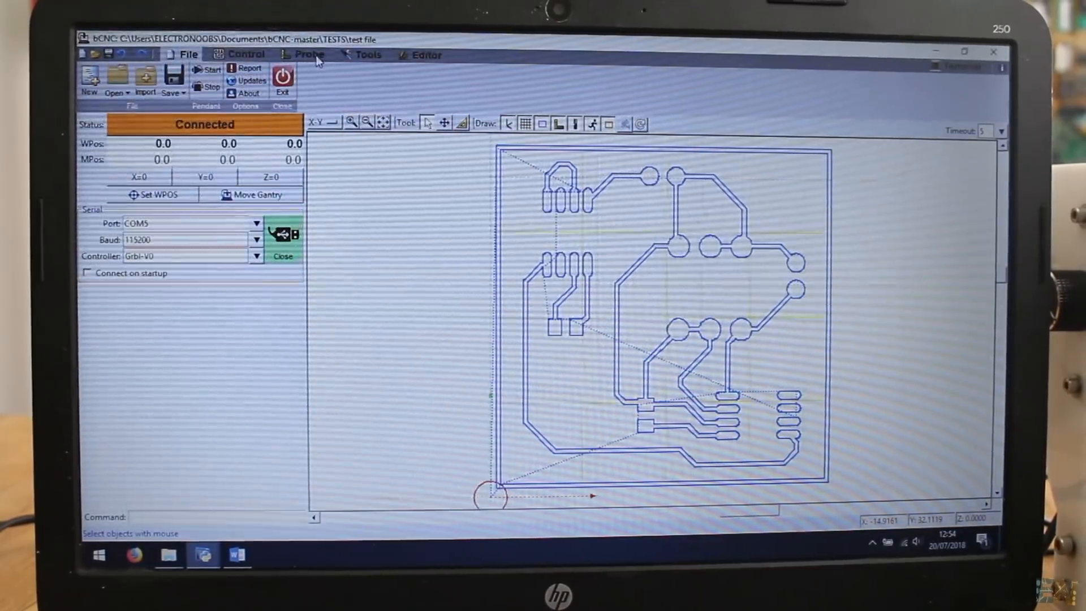
Step: Configure the autolevel probe grid with 5 X points and probe feed 100
{"action": "left_click", "coordinate": [306, 54]}
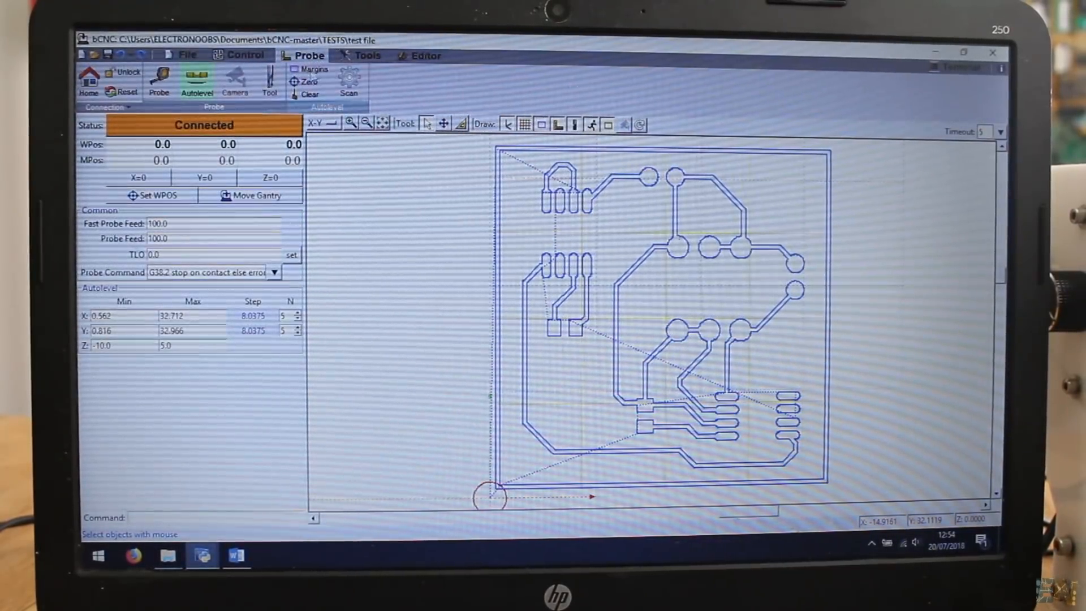
{"action": "mouse_move", "coordinate": [316, 69]}
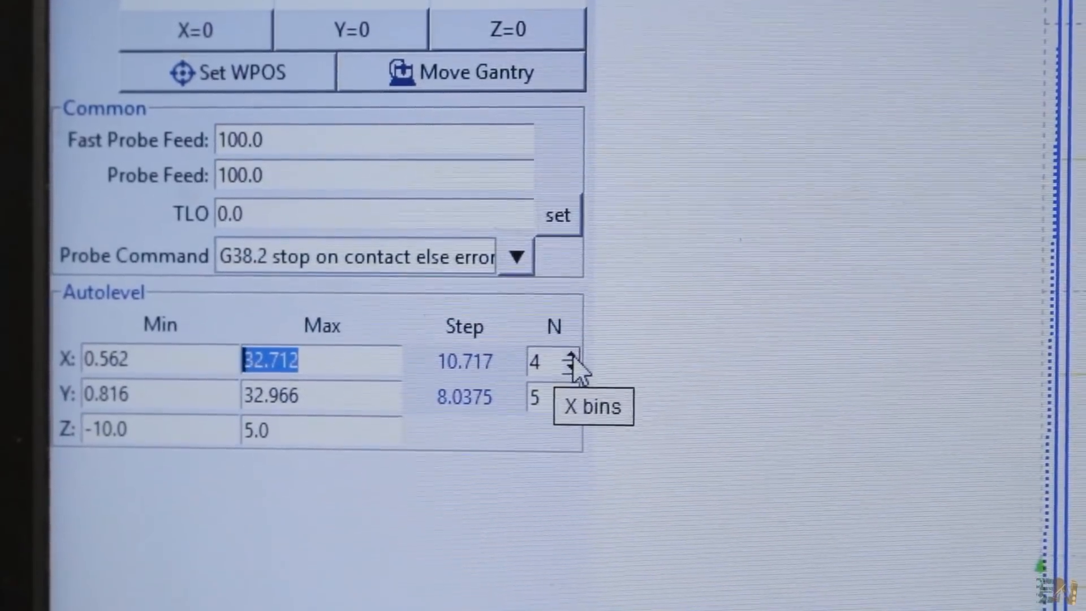
{"action": "left_click", "coordinate": [567, 359]}
{"action": "type", "text": "1"}
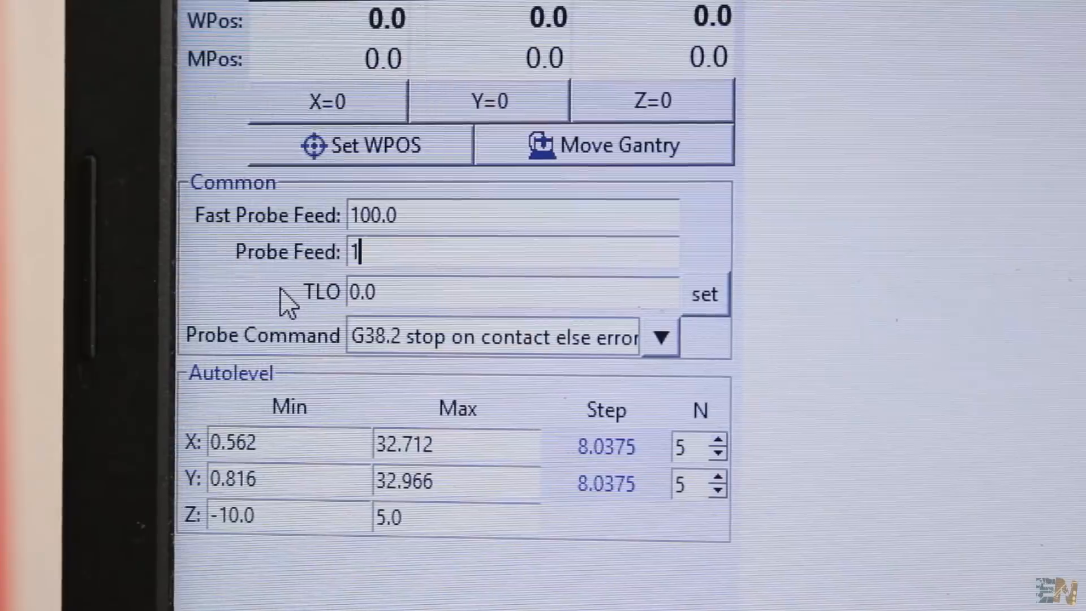
{"action": "type", "text": "00"}
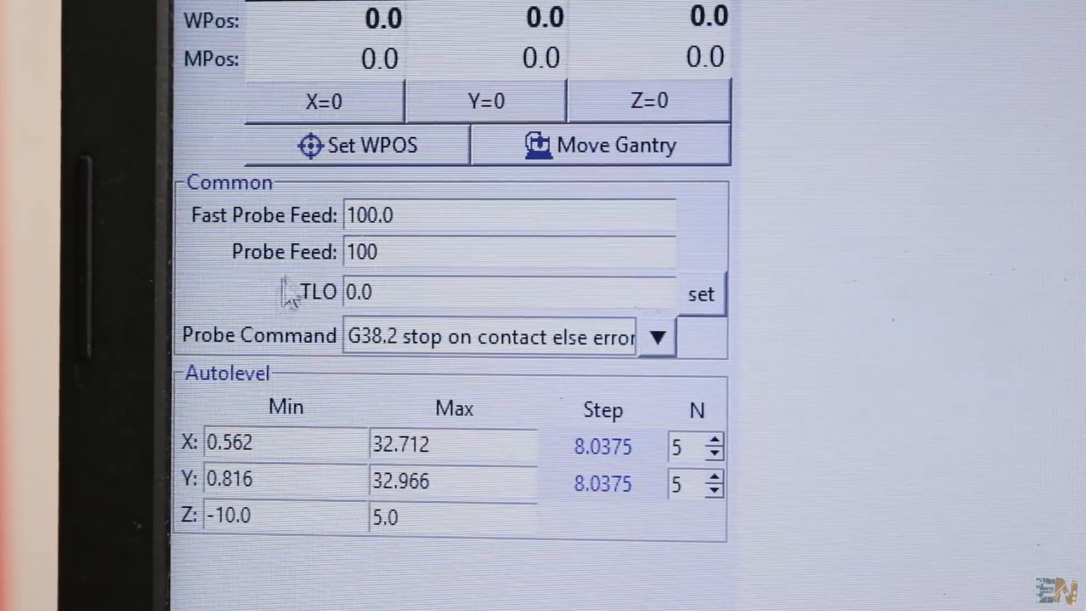